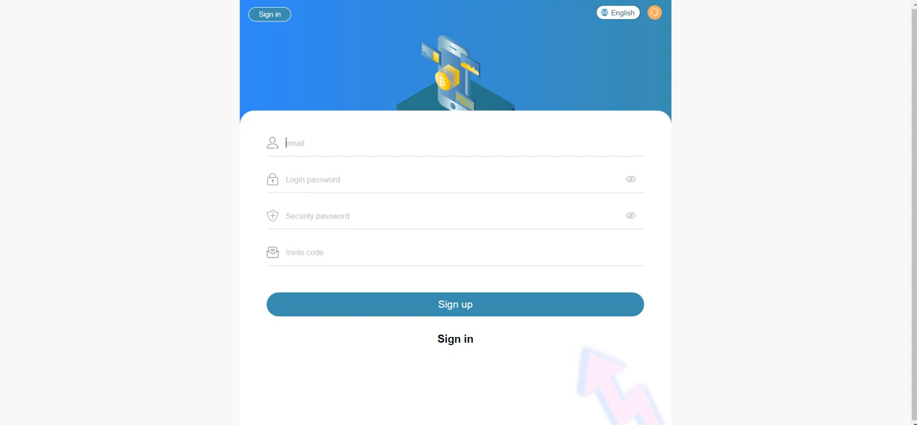
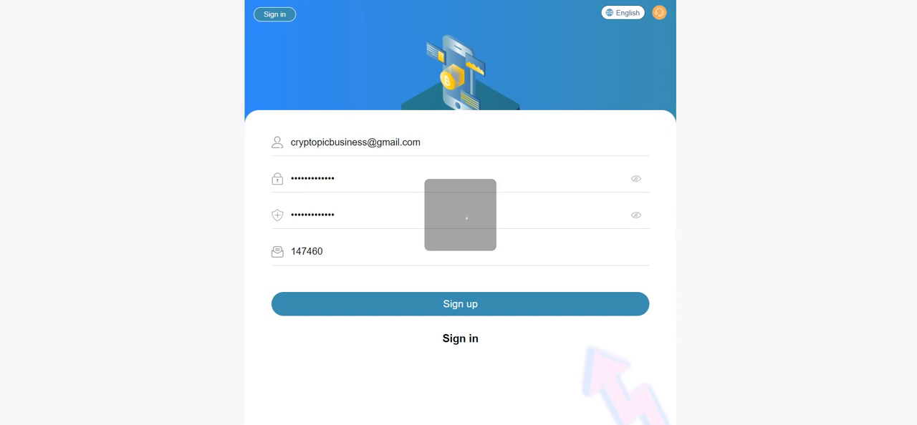
{"action": "left_click", "coordinate": [460, 303]}
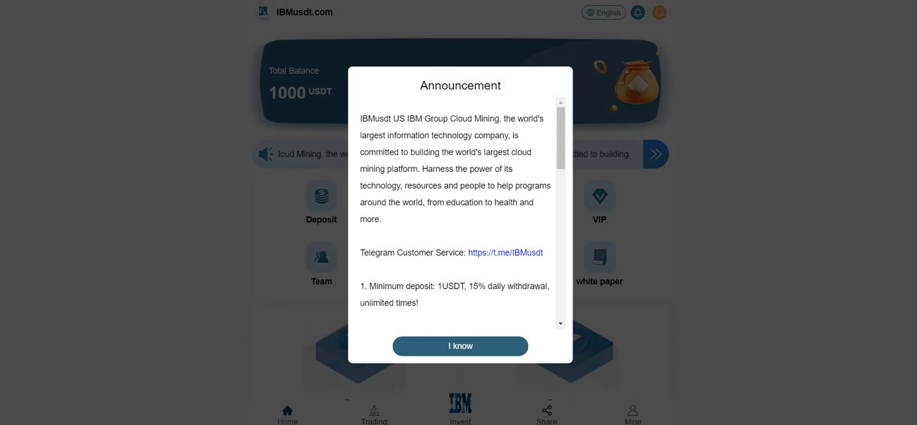
- Read the announcement's referral reward terms and dismiss it with I know
{"action": "scroll", "scroll_direction": "down", "scroll_amount": 3}
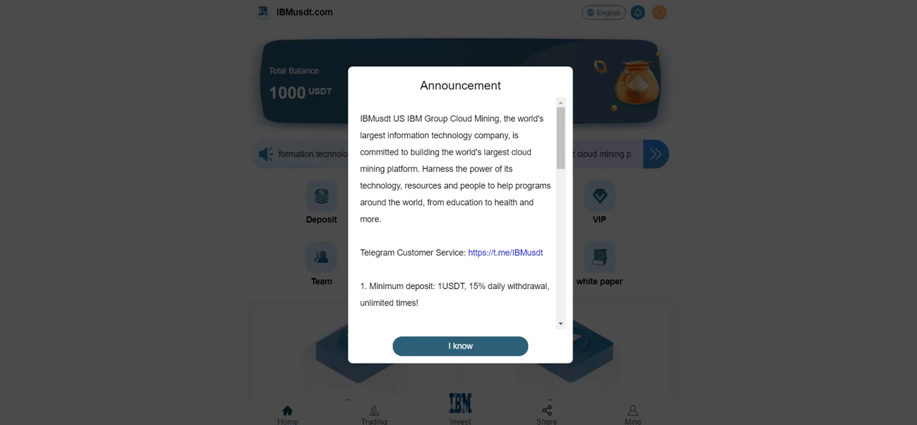
{"action": "scroll", "scroll_direction": "down", "scroll_amount": 3}
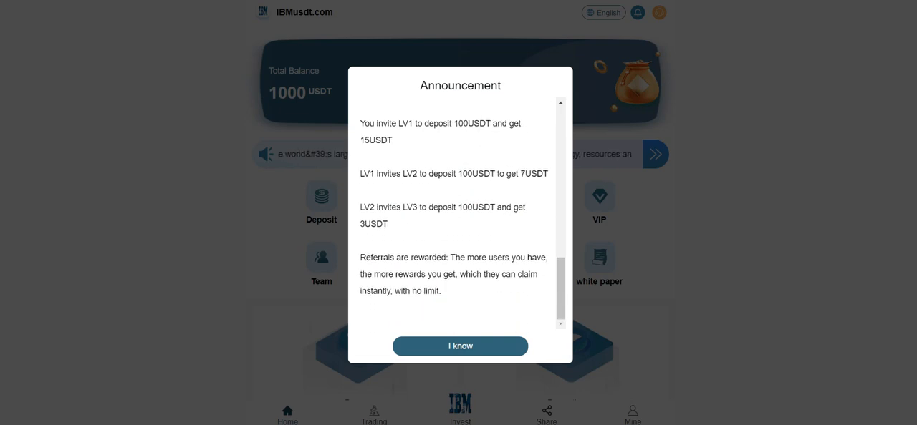
{"action": "left_click", "coordinate": [460, 346]}
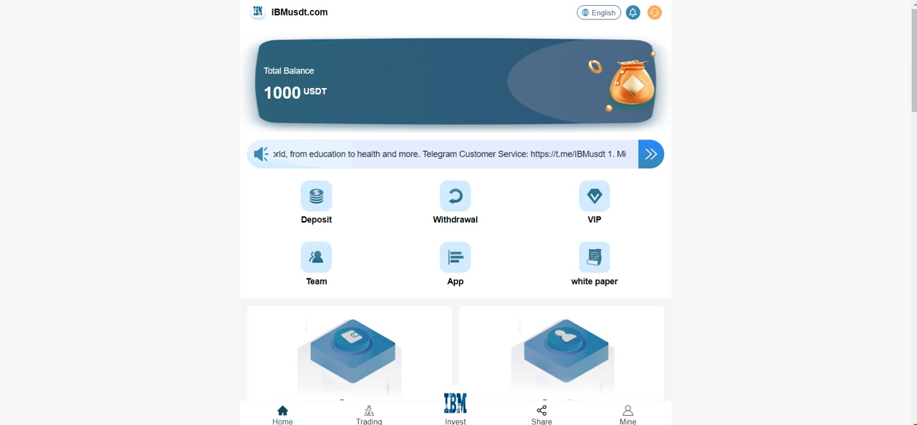
{"action": "scroll", "scroll_direction": "down", "scroll_amount": 3}
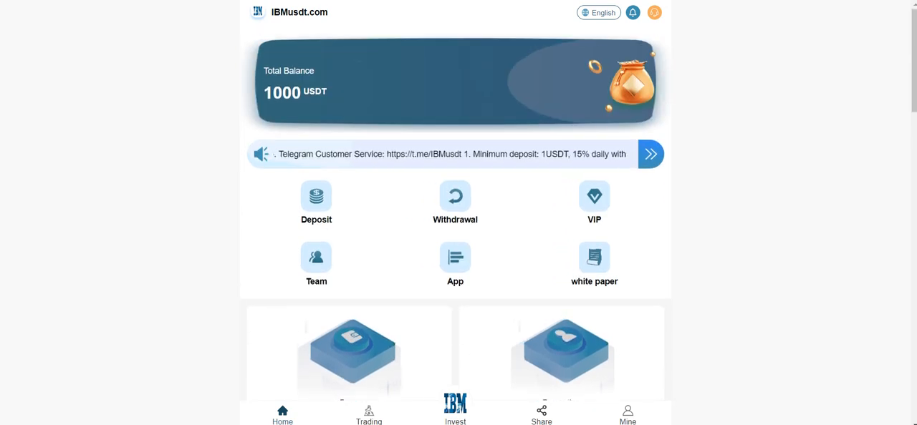
- Copy the TRX deposit address and paste it as the receiving account in TronLink
{"action": "left_click", "coordinate": [315, 204]}
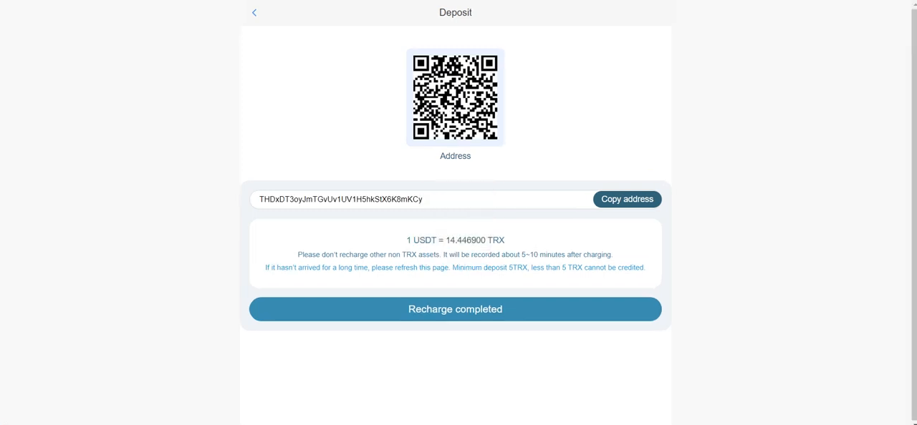
{"action": "left_click", "coordinate": [628, 199]}
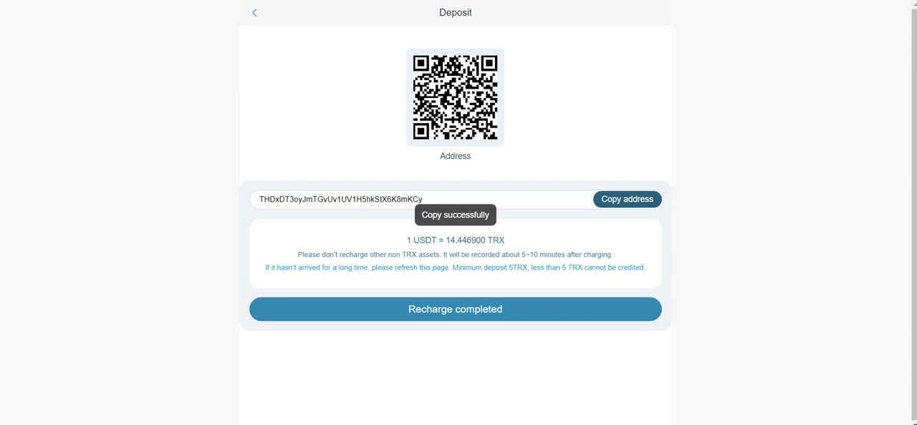
{"action": "left_click", "coordinate": [626, 199]}
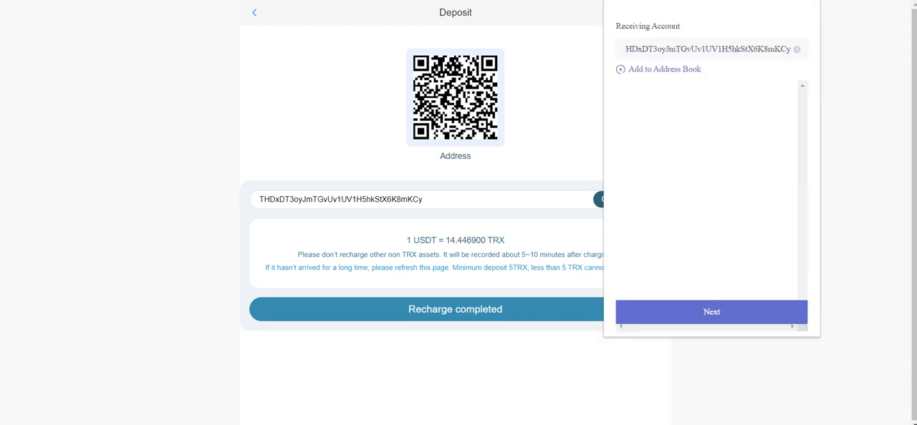
- Send 10 TRX to the deposit address, sign it and close the broadcast confirmation
{"action": "left_click", "coordinate": [710, 312]}
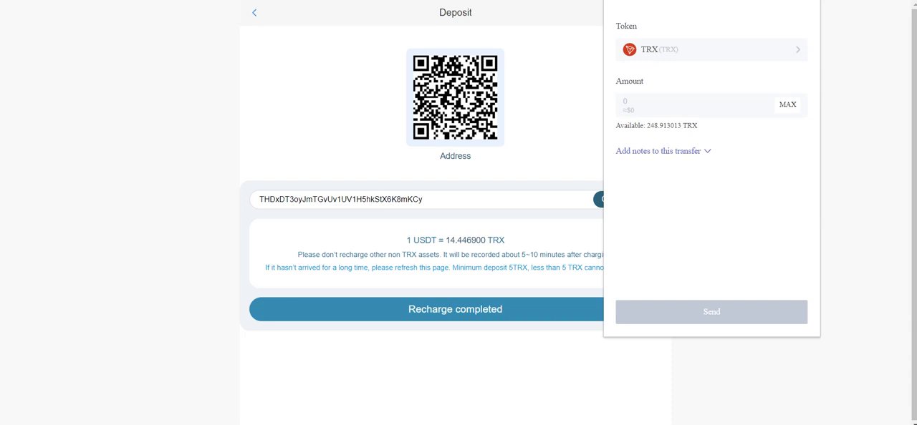
{"action": "type", "text": "10"}
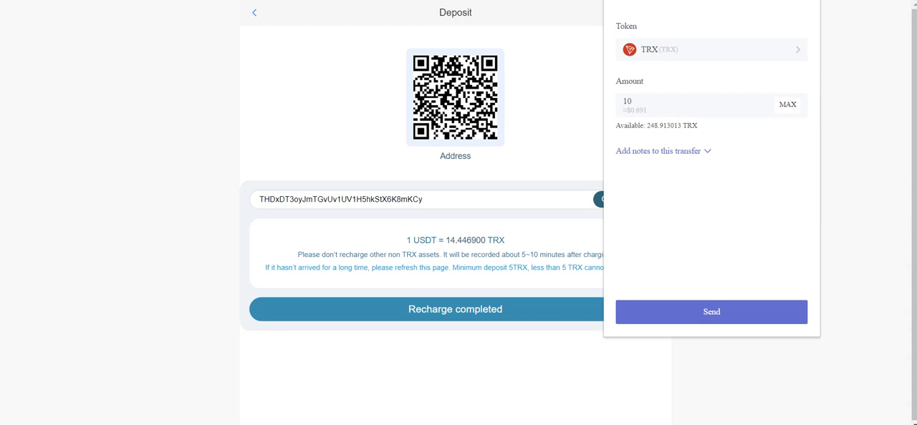
{"action": "left_click", "coordinate": [710, 313]}
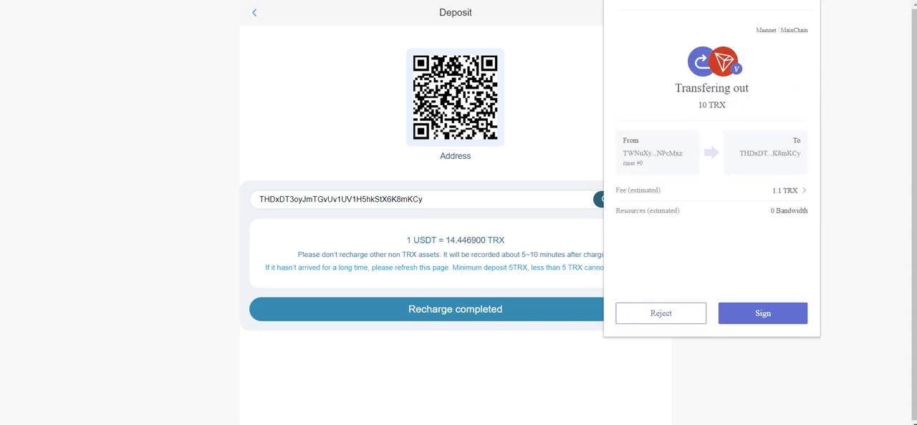
{"action": "left_click", "coordinate": [762, 312]}
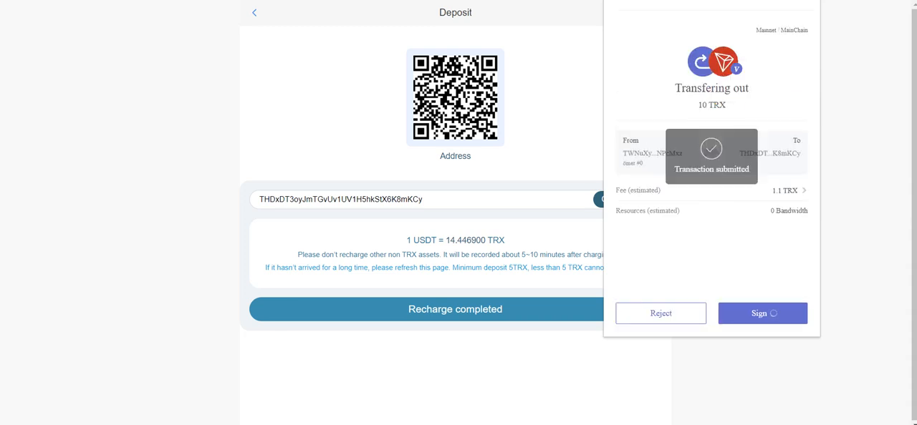
{"action": "left_click", "coordinate": [762, 314]}
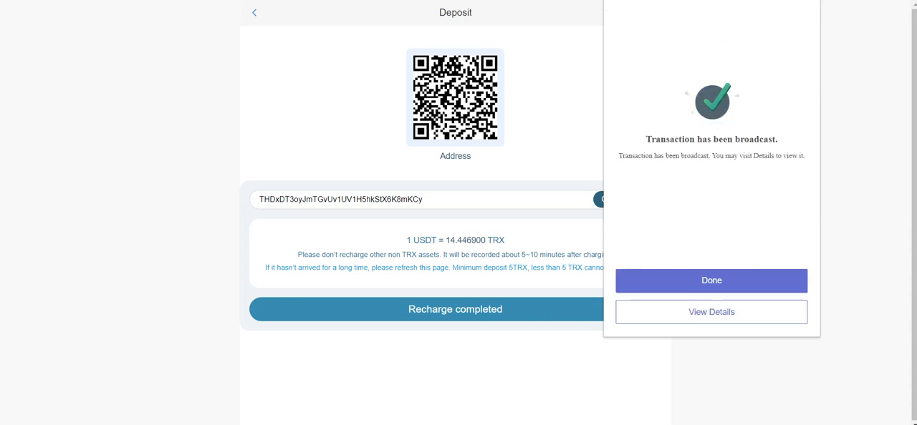
{"action": "left_click", "coordinate": [710, 279]}
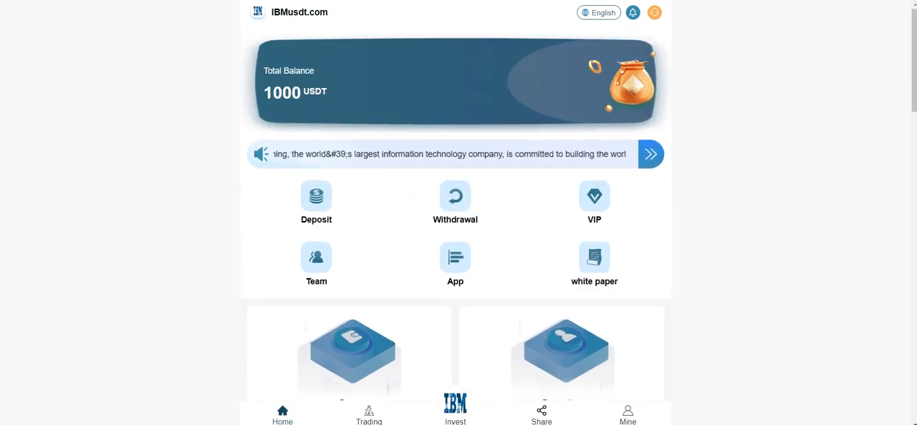
{"action": "left_click", "coordinate": [593, 204]}
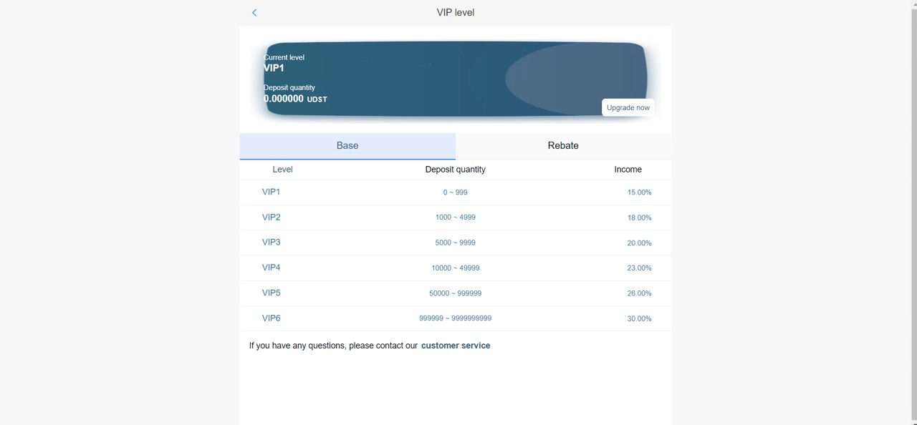
{"action": "left_click", "coordinate": [563, 146]}
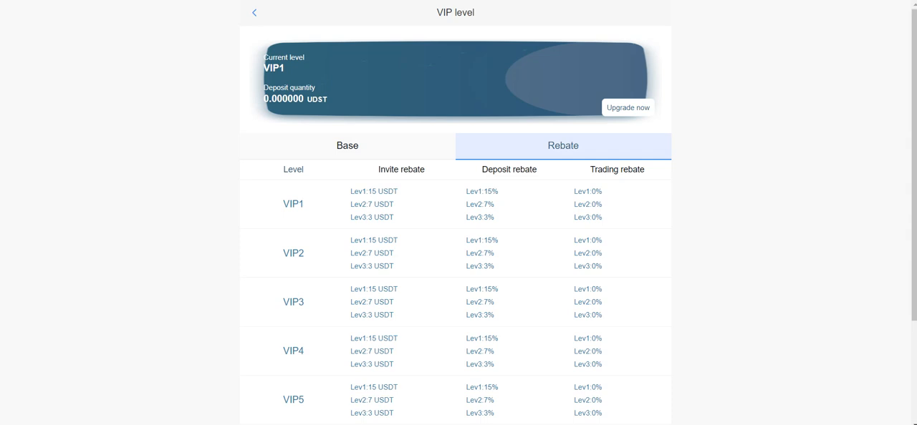
{"action": "scroll", "scroll_direction": "down", "scroll_amount": 3}
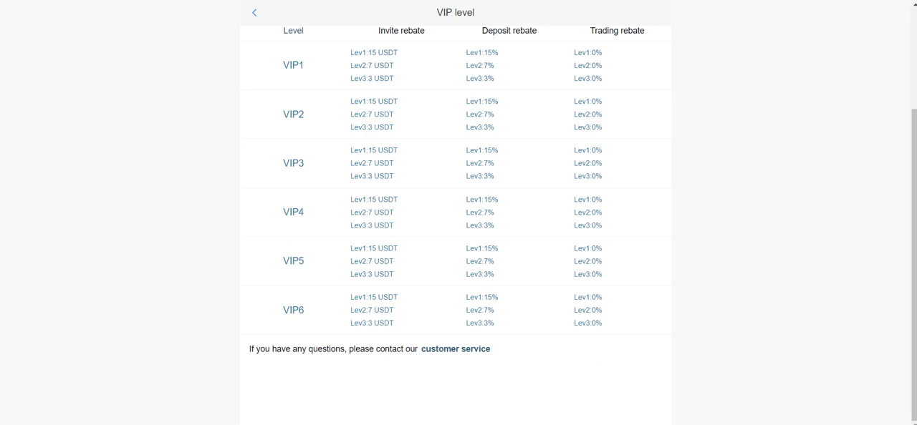
{"action": "left_click", "coordinate": [253, 11]}
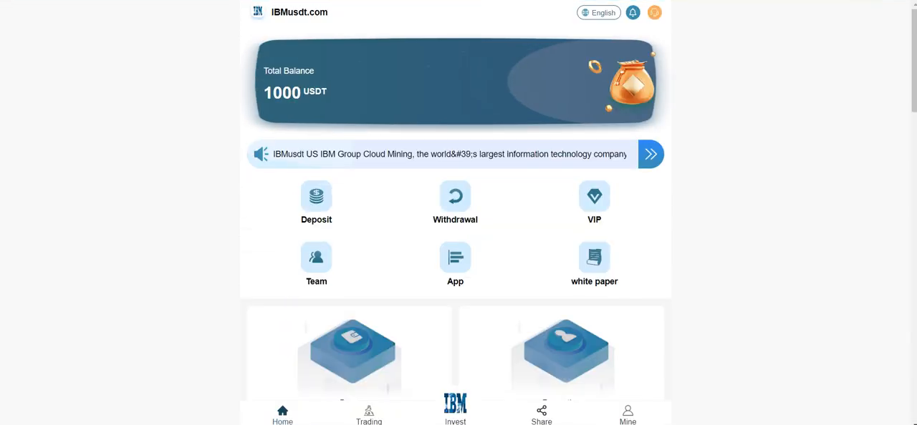
{"action": "left_click", "coordinate": [455, 257]}
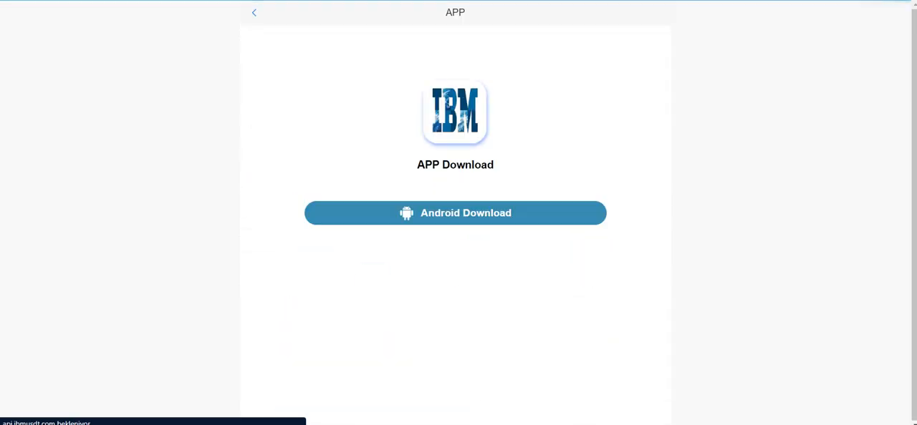
{"action": "left_click", "coordinate": [253, 12]}
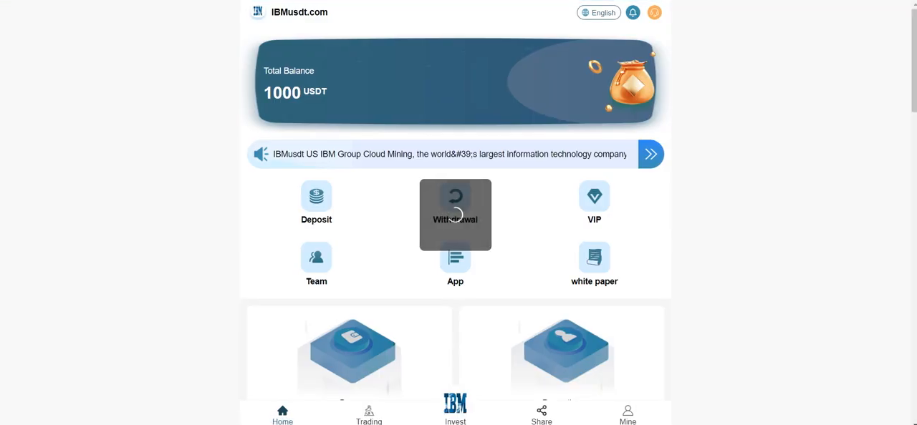
{"action": "left_click", "coordinate": [593, 265]}
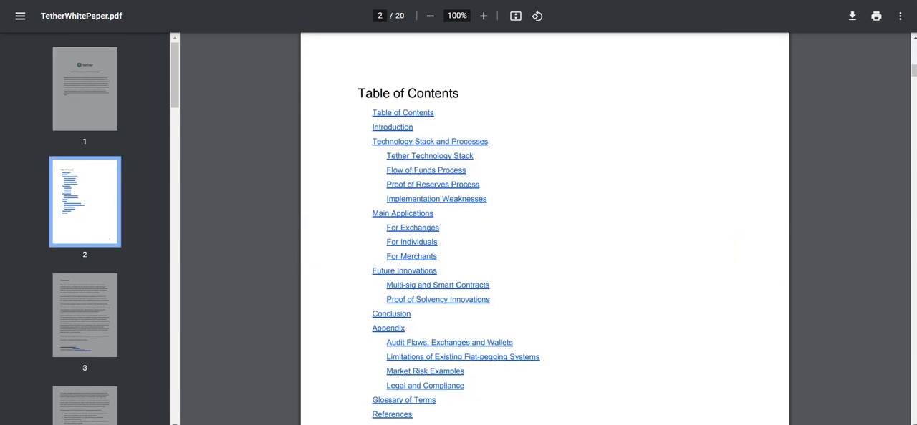
{"action": "scroll", "scroll_direction": "down", "scroll_amount": 3}
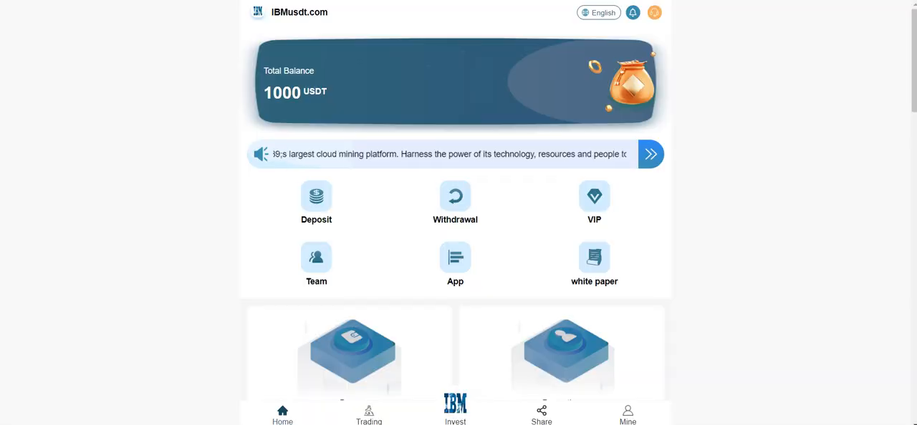
{"action": "scroll", "scroll_direction": "down", "scroll_amount": 3}
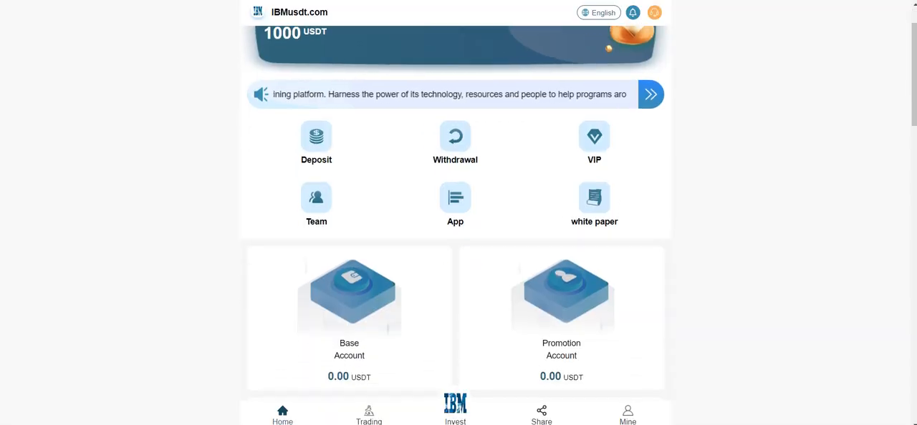
{"action": "left_click", "coordinate": [542, 415]}
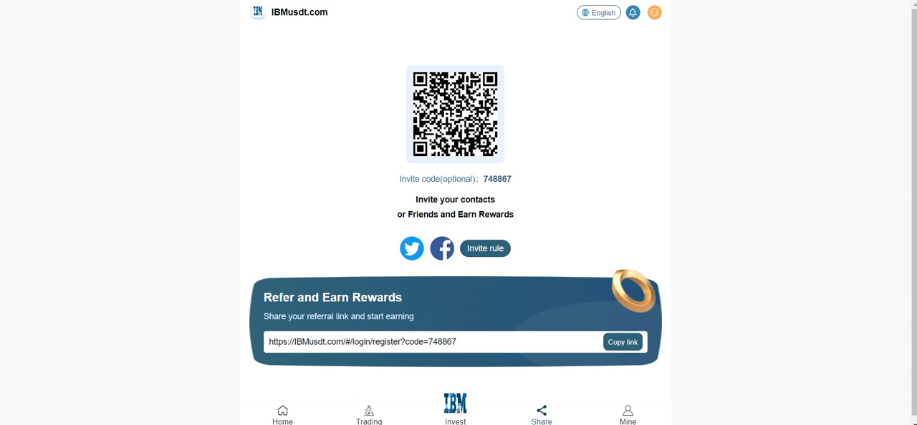
{"action": "double_click", "coordinate": [497, 179]}
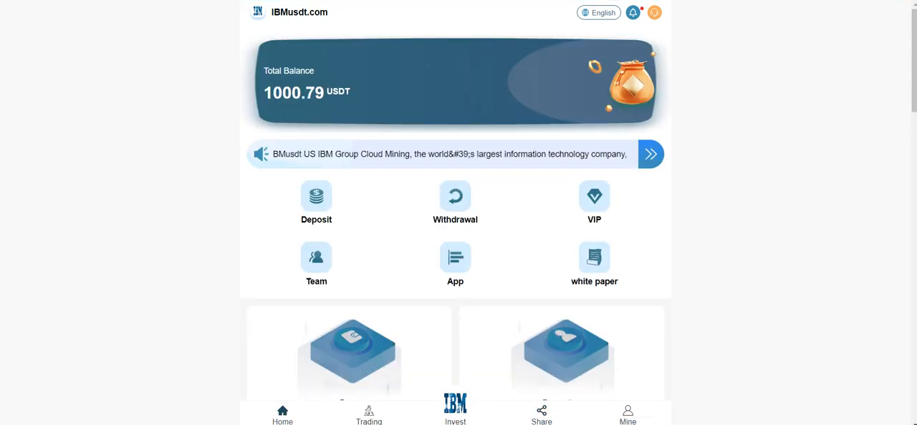
{"action": "left_click", "coordinate": [315, 258]}
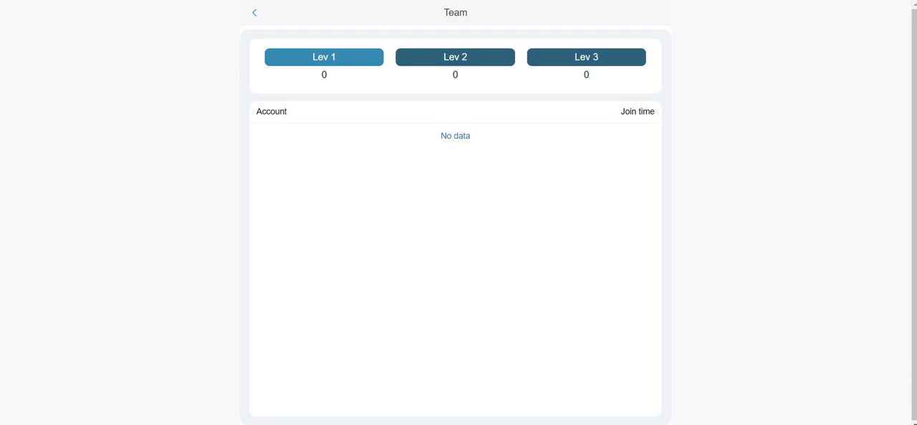
{"action": "left_click", "coordinate": [455, 57]}
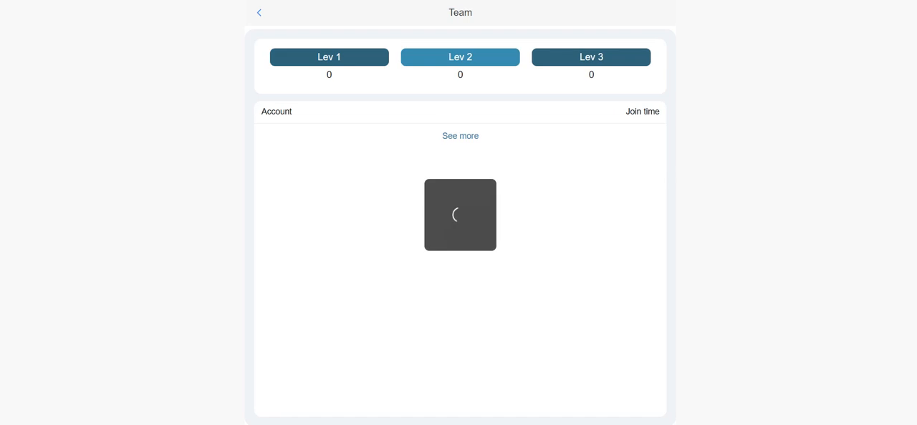
{"action": "left_click", "coordinate": [258, 13]}
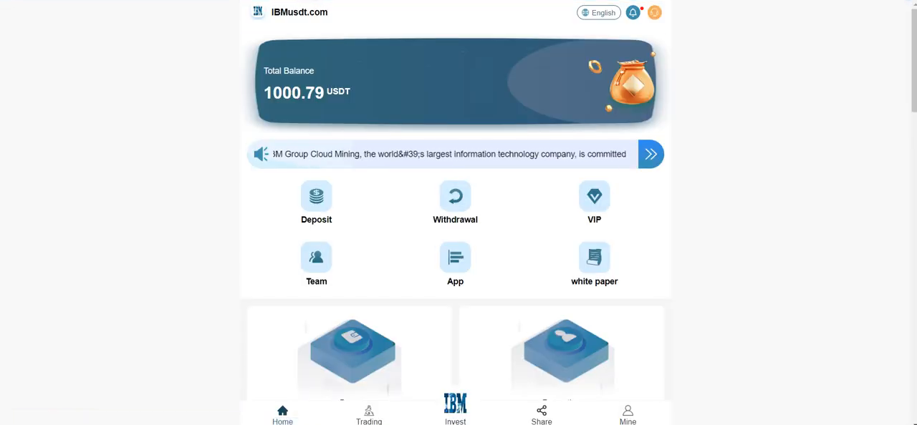
- Review the accounts, Platform data display and About us sections, then go to Mine
{"action": "scroll", "scroll_direction": "down", "scroll_amount": 3}
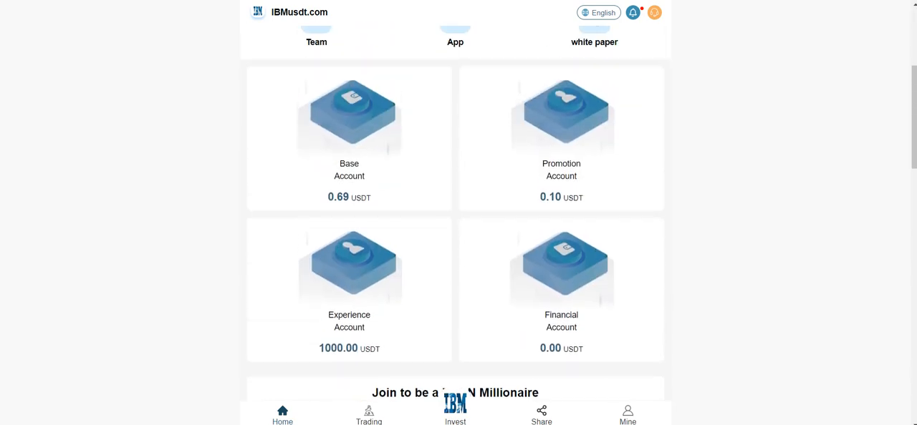
{"action": "scroll", "scroll_direction": "down", "scroll_amount": 3}
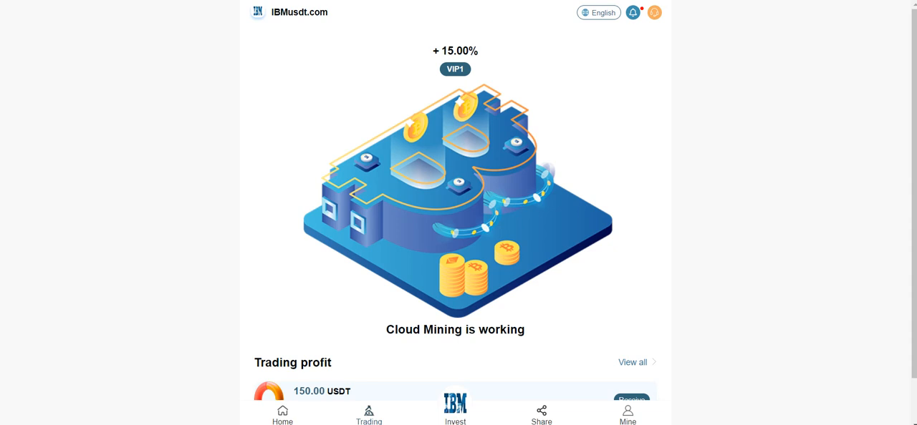
{"action": "scroll", "scroll_direction": "down", "scroll_amount": 3}
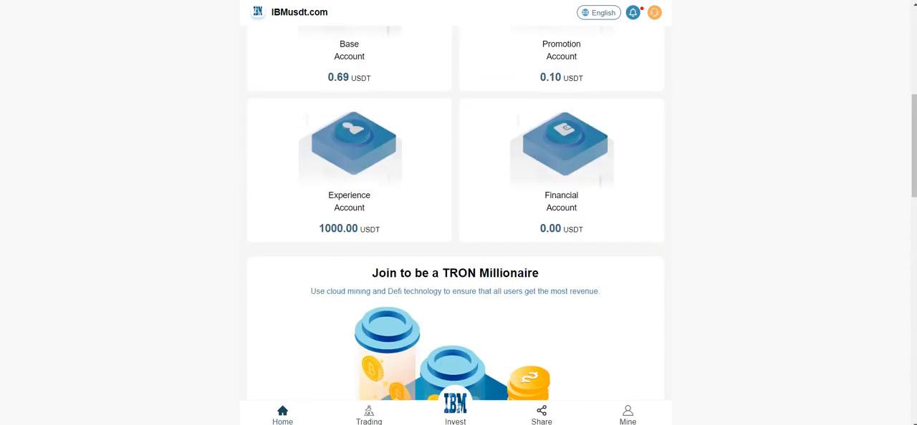
{"action": "scroll", "scroll_direction": "down", "scroll_amount": 3}
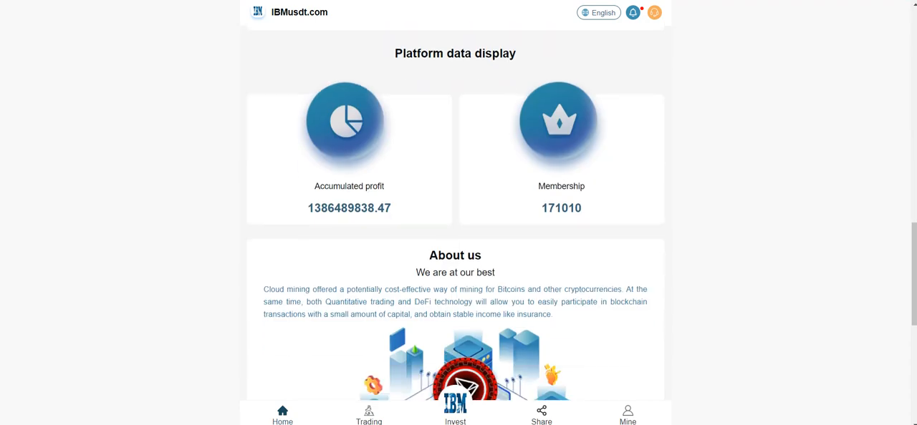
{"action": "scroll", "scroll_direction": "down", "scroll_amount": 3}
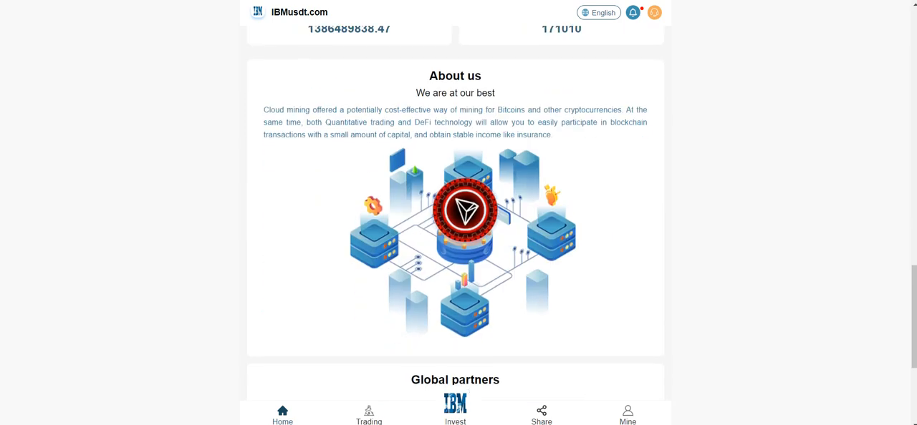
{"action": "scroll", "scroll_direction": "down", "scroll_amount": 3}
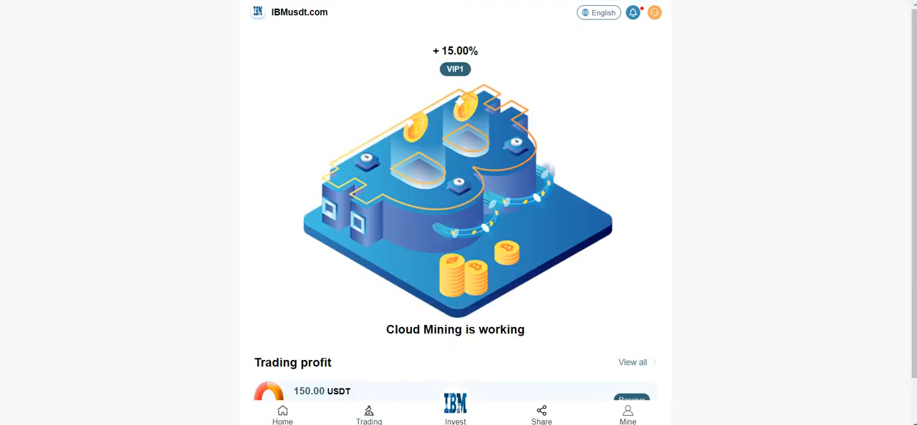
{"action": "left_click", "coordinate": [455, 413]}
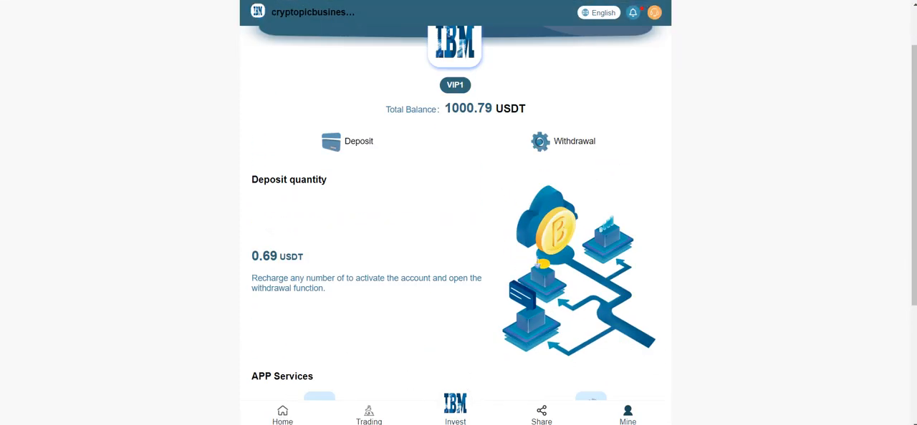
{"action": "left_click", "coordinate": [563, 140]}
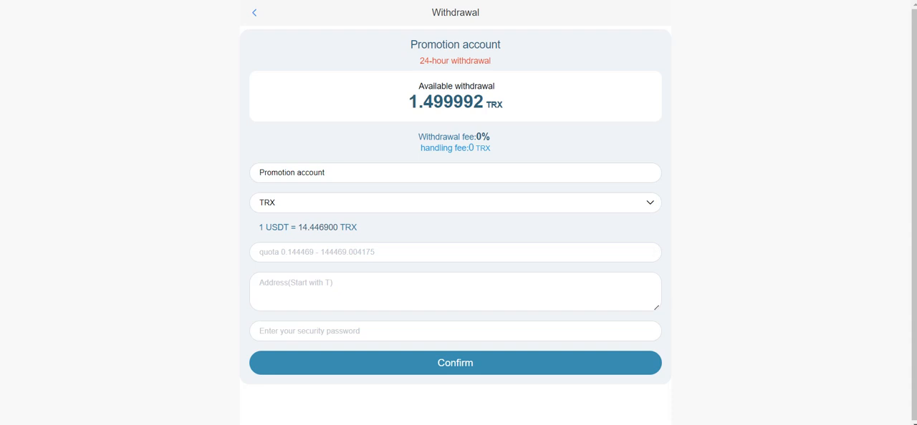
{"action": "type", "text": "1.499992"}
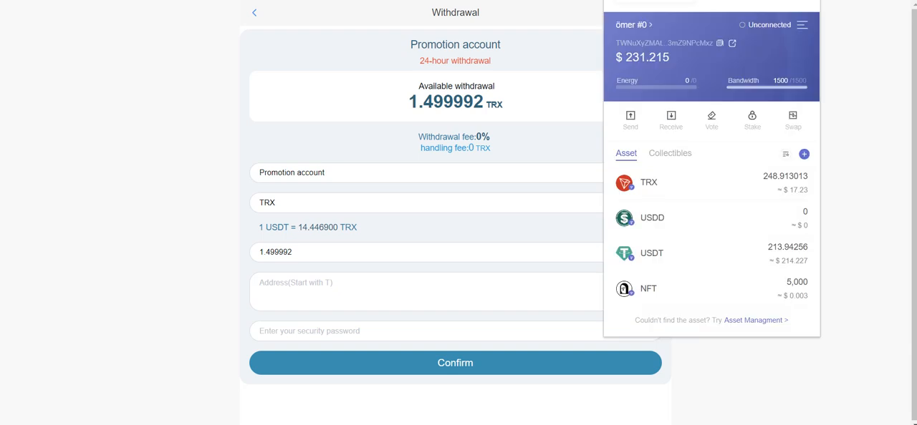
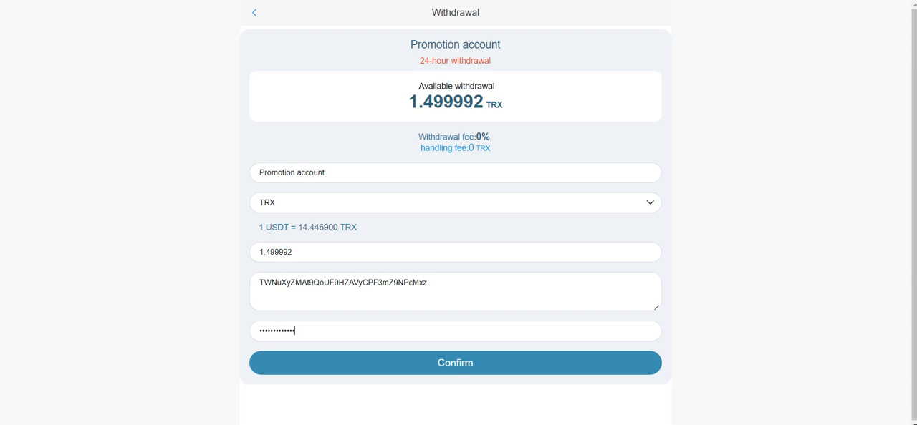
{"action": "left_click", "coordinate": [456, 363]}
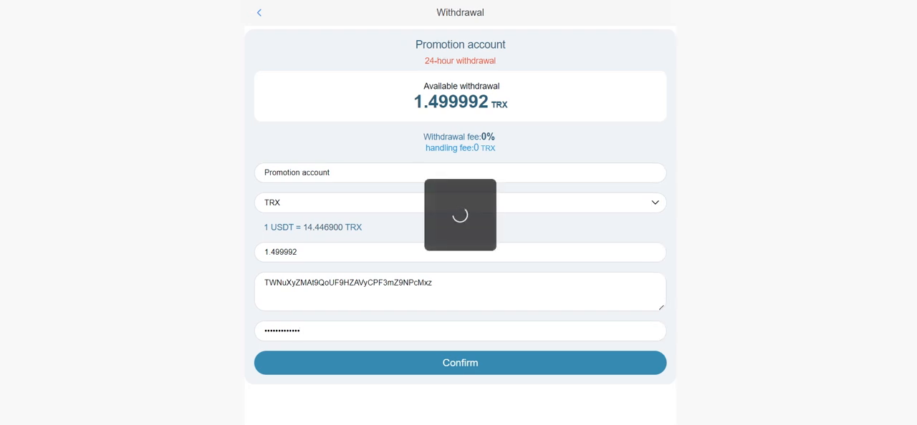
{"action": "left_click", "coordinate": [460, 363]}
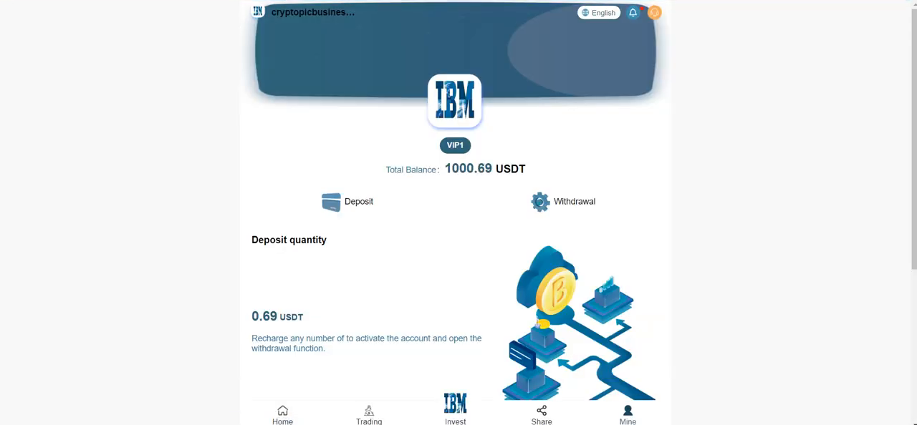
{"action": "scroll", "scroll_direction": "down", "scroll_amount": 3}
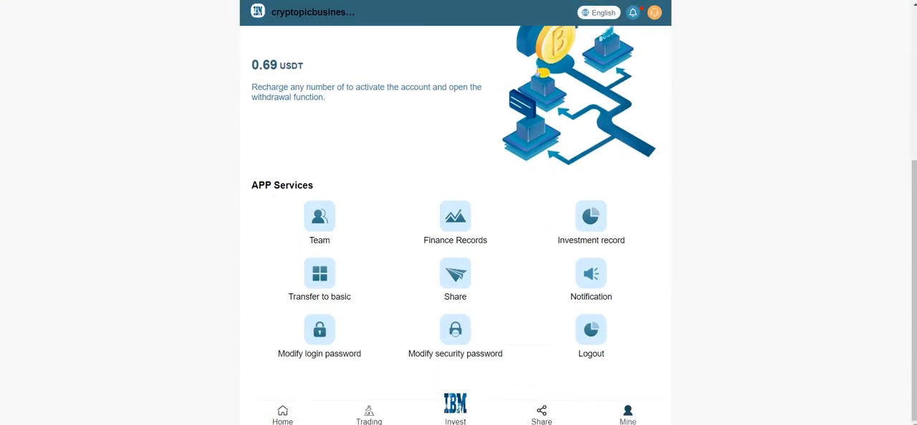
{"action": "left_click", "coordinate": [455, 216]}
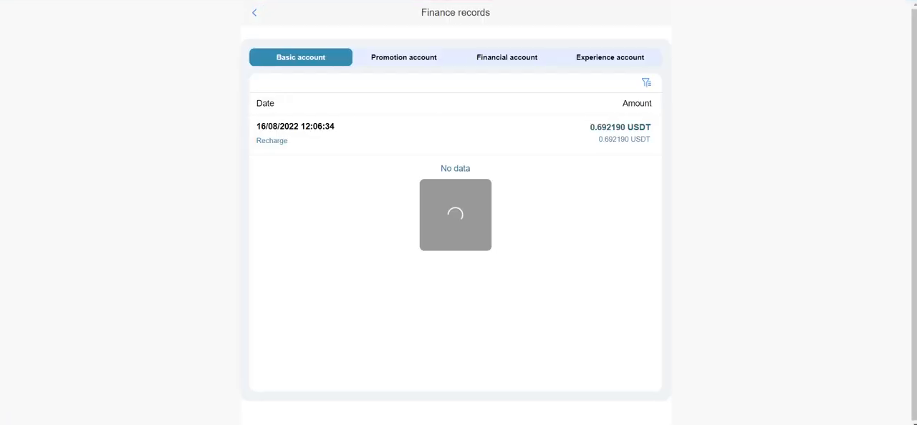
{"action": "left_click", "coordinate": [254, 12]}
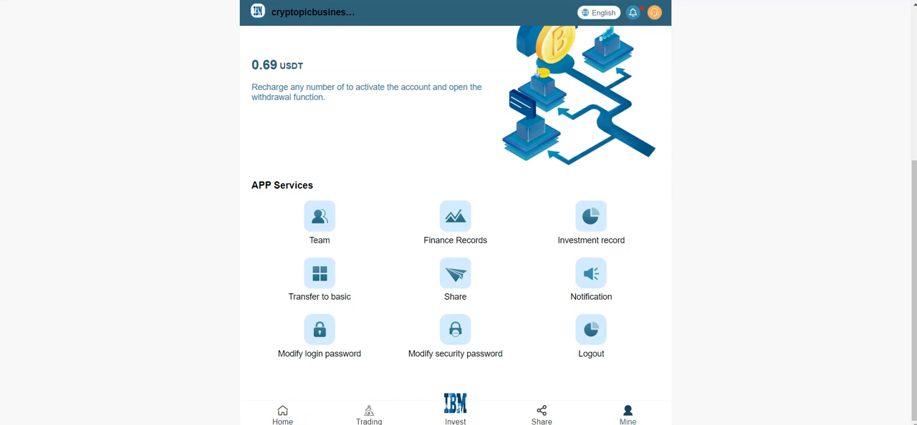
{"action": "left_click", "coordinate": [318, 280]}
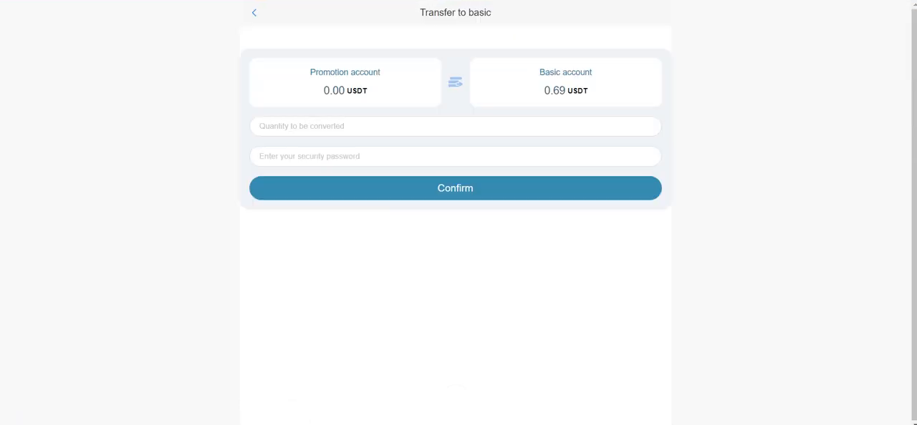
{"action": "left_click", "coordinate": [253, 12]}
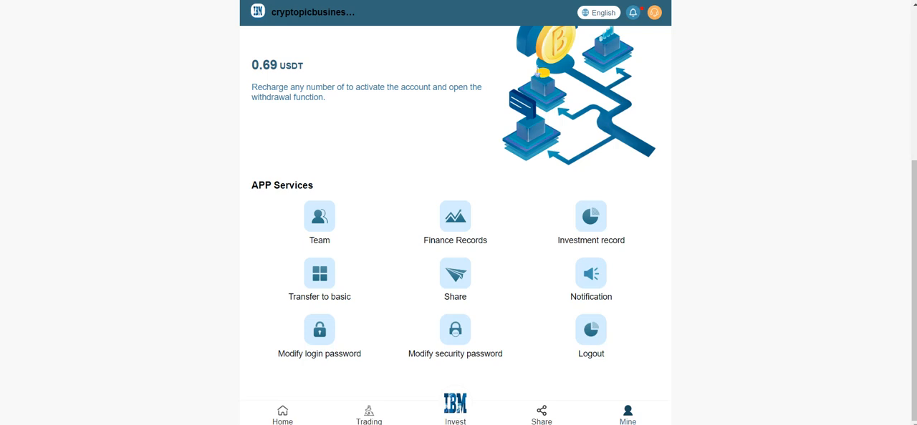
{"action": "left_click", "coordinate": [456, 329]}
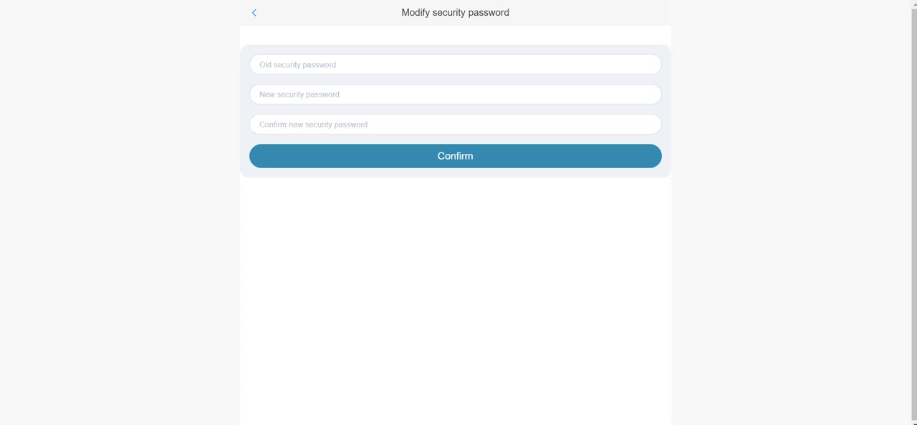
{"action": "left_click", "coordinate": [253, 13]}
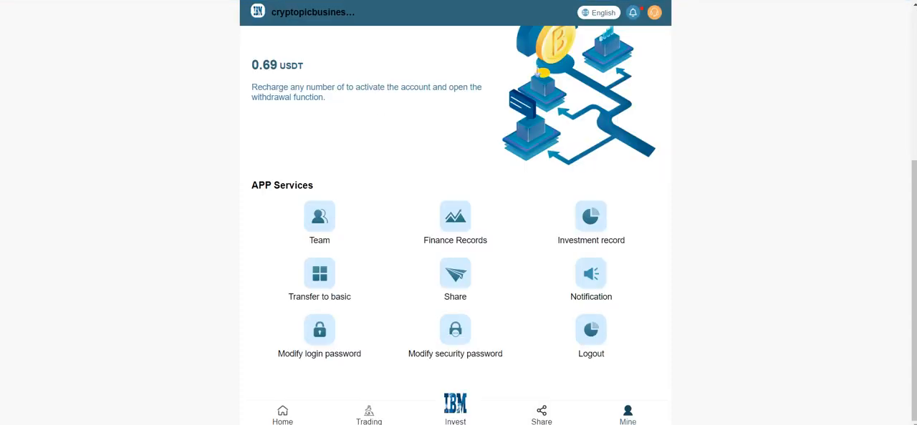